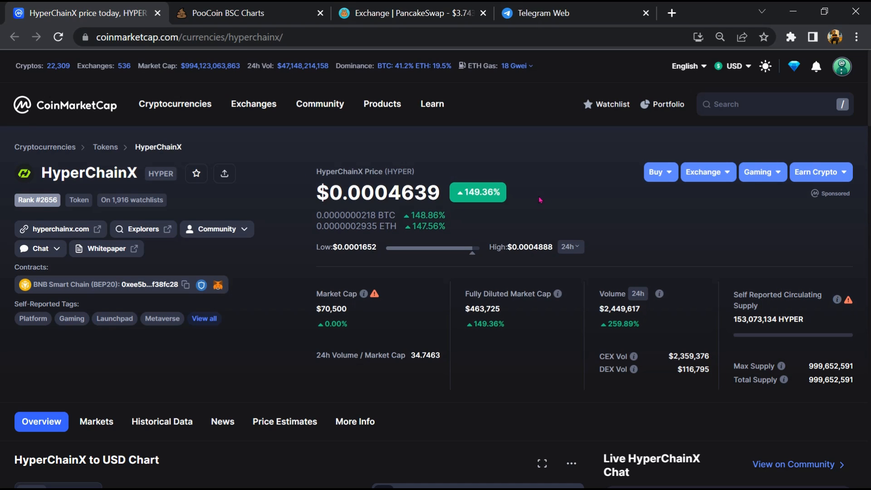
{"action": "mouse_move", "coordinate": [629, 235]}
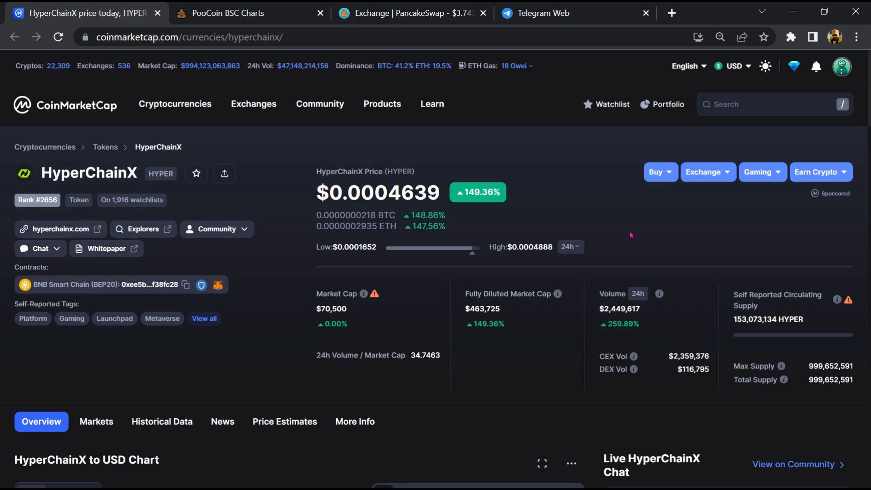
Scroll through the HyperChainX chart and mark the draft community post as Bearish
{"action": "scroll", "scroll_direction": "down", "scroll_amount": 3}
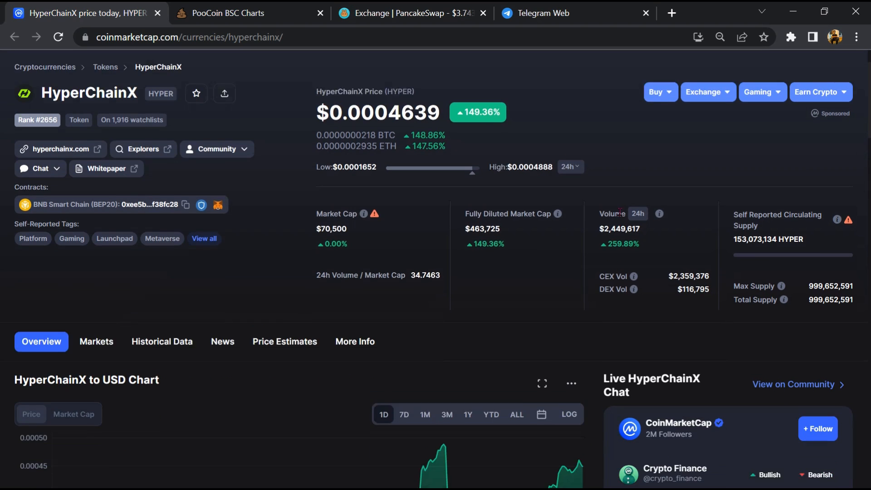
{"action": "scroll", "scroll_direction": "down", "scroll_amount": 3}
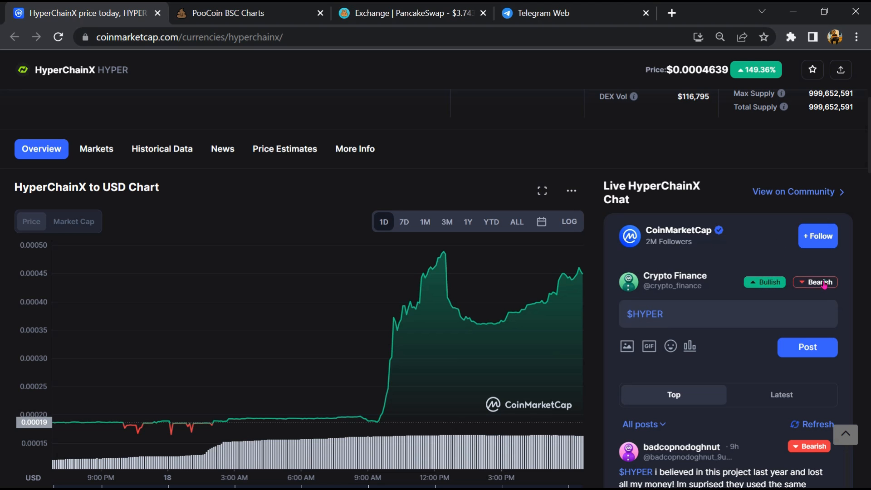
{"action": "left_click", "coordinate": [816, 282]}
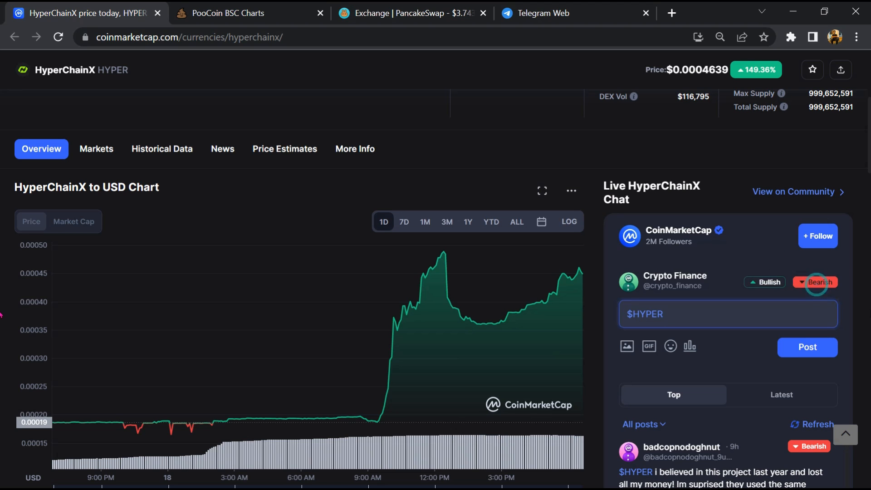
Scroll through the community feed, then open the HyperChainX community chat
{"action": "scroll", "scroll_direction": "down", "scroll_amount": 3}
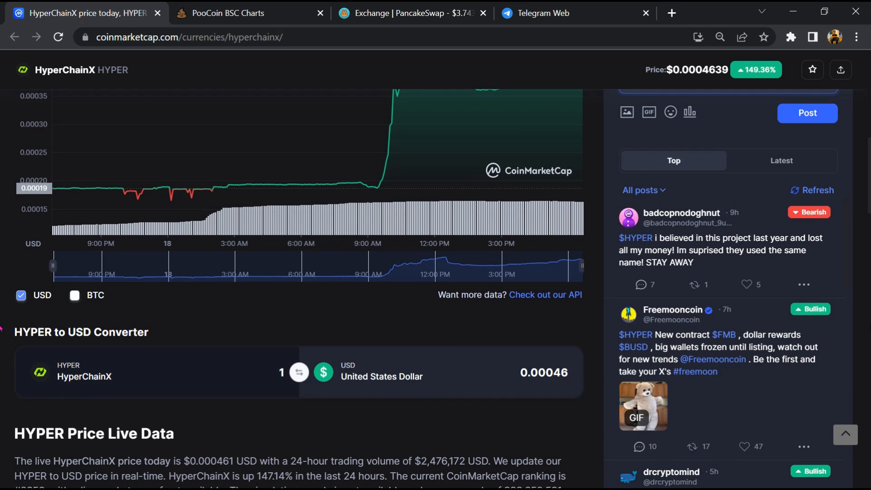
{"action": "scroll", "scroll_direction": "down", "scroll_amount": 3}
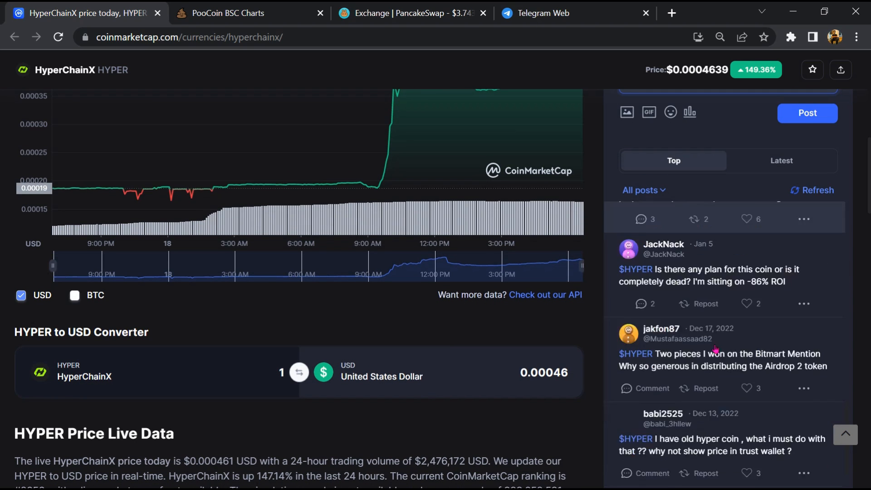
{"action": "scroll", "scroll_direction": "down", "scroll_amount": 3}
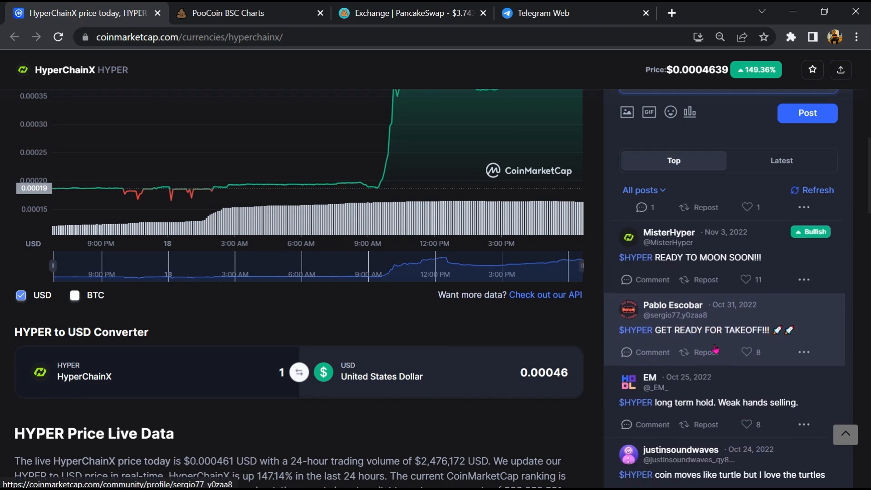
{"action": "scroll", "scroll_direction": "down", "scroll_amount": 3}
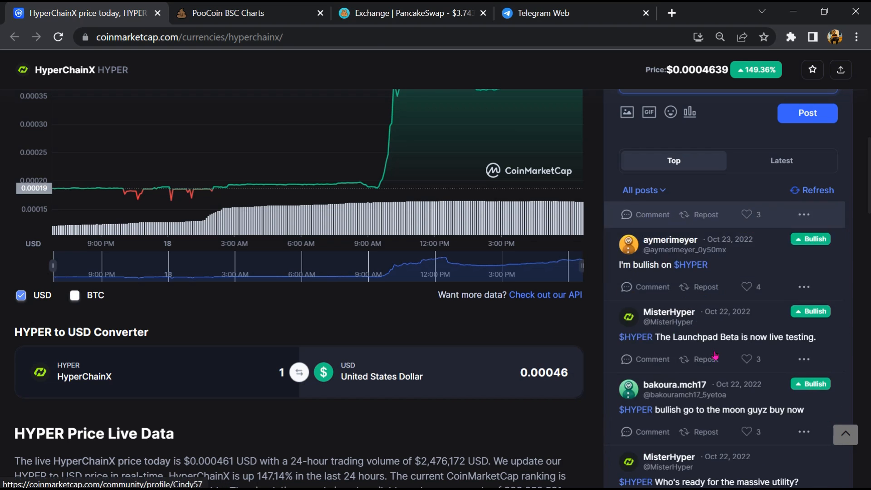
{"action": "scroll", "scroll_direction": "up", "scroll_amount": 3}
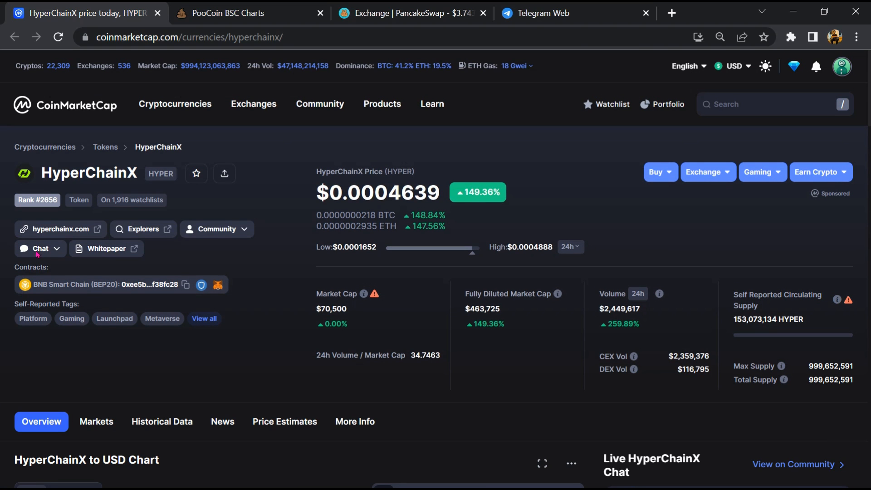
{"action": "left_click", "coordinate": [34, 248]}
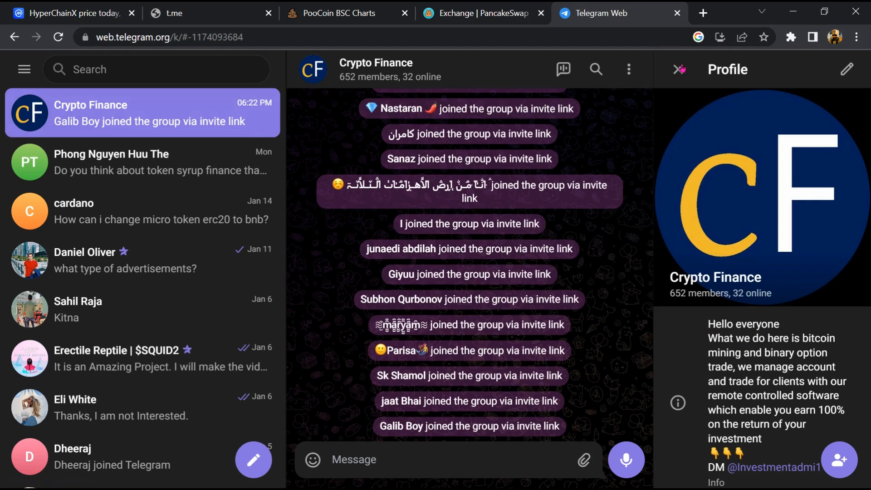
Open the HyperChainX Official Chat group in Telegram and search its messages for 'scam'
{"action": "type", "text": "hyperchainx"}
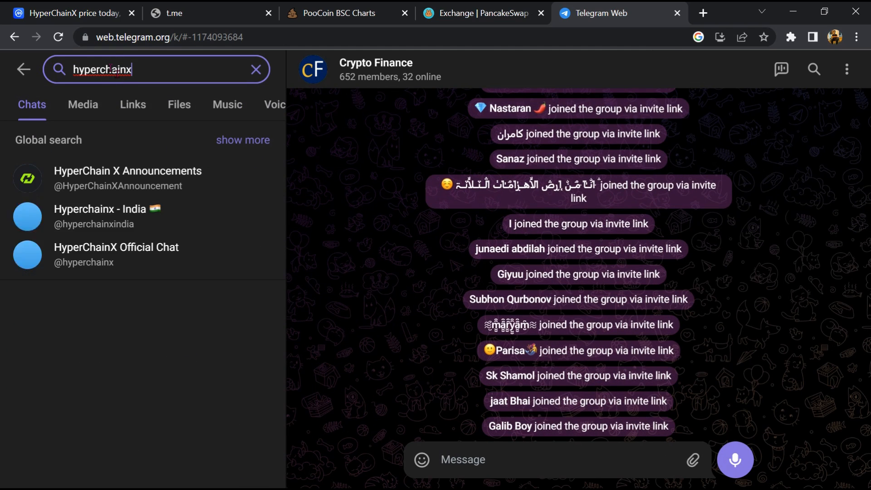
{"action": "left_click", "coordinate": [116, 255]}
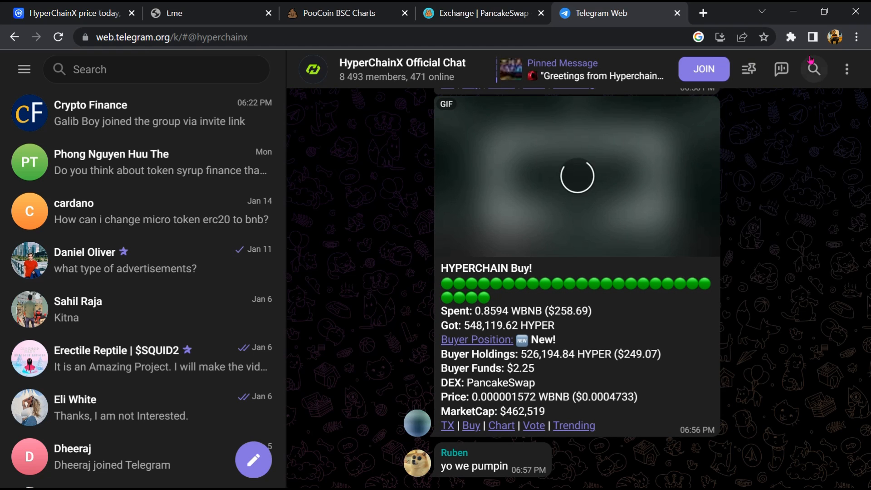
{"action": "left_click", "coordinate": [813, 69]}
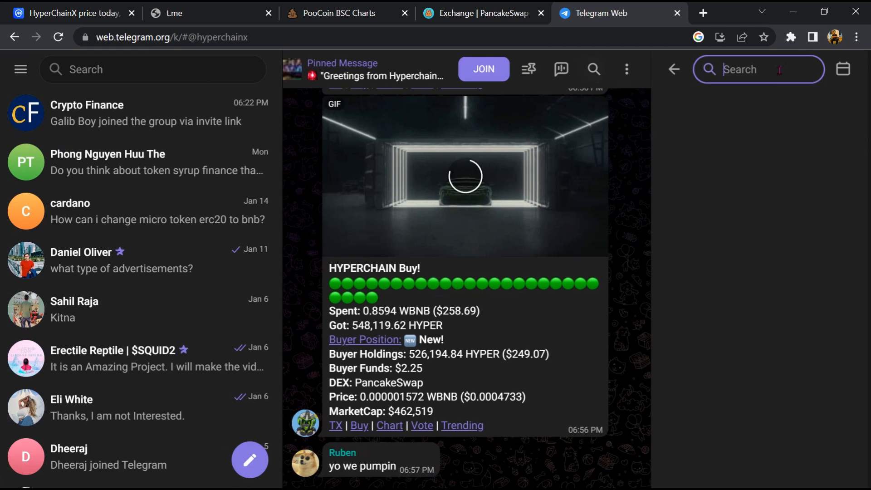
{"action": "type", "text": "s"}
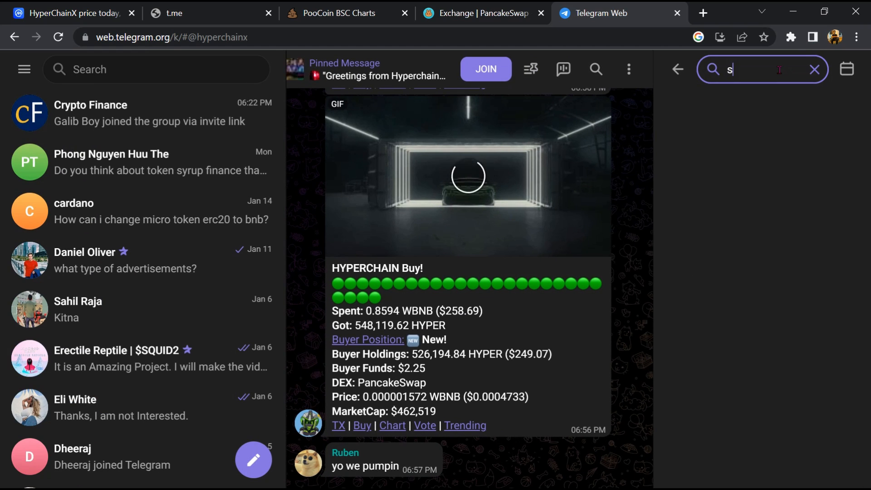
{"action": "type", "text": "cam"}
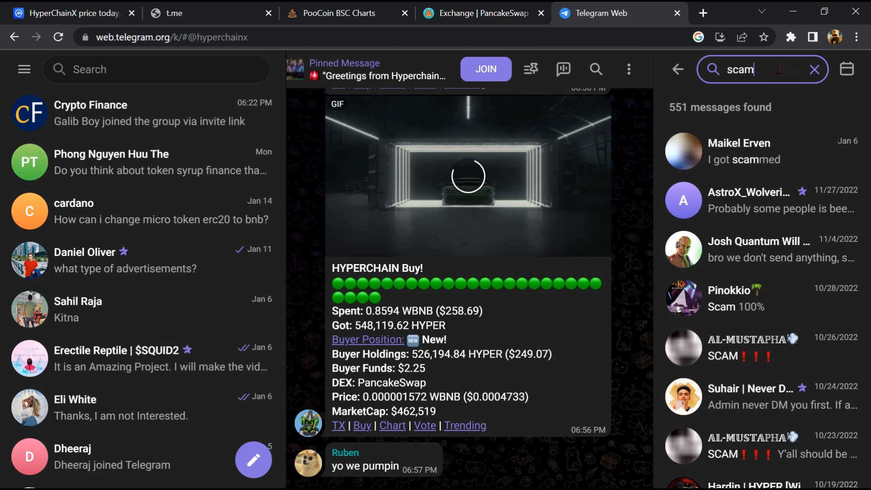
Read the scam results: the October 26 SCAM, Scam 100%, and I thought scam messages
{"action": "left_click", "coordinate": [747, 151]}
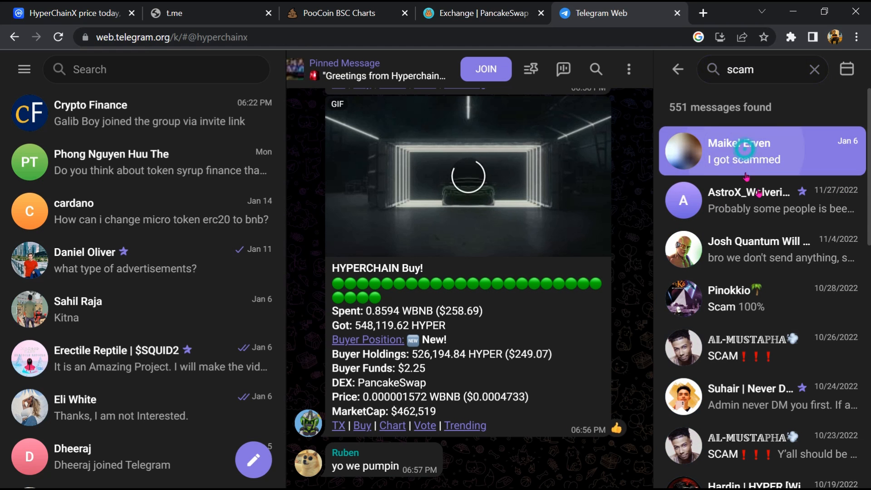
{"action": "left_click", "coordinate": [761, 347]}
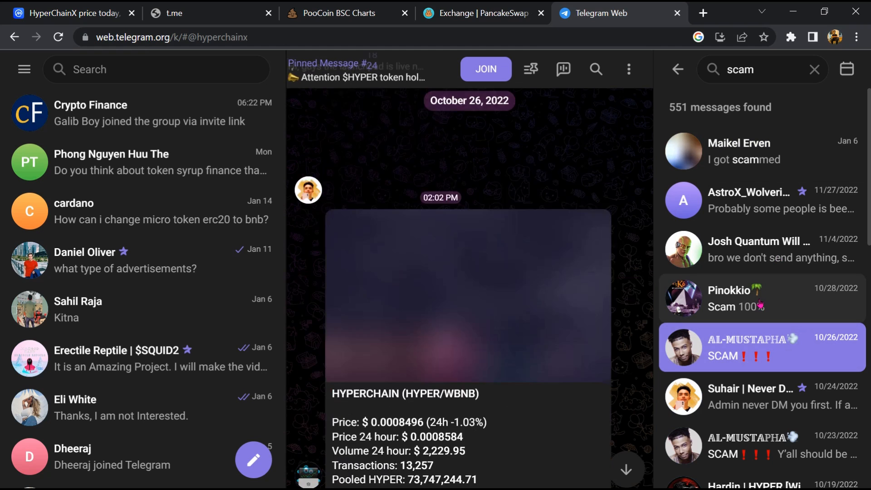
{"action": "left_click", "coordinate": [761, 297]}
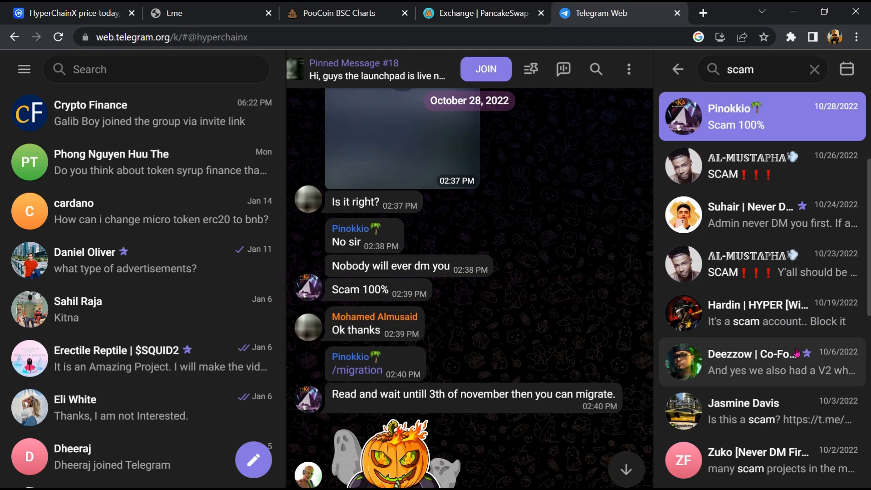
{"action": "left_click", "coordinate": [766, 361]}
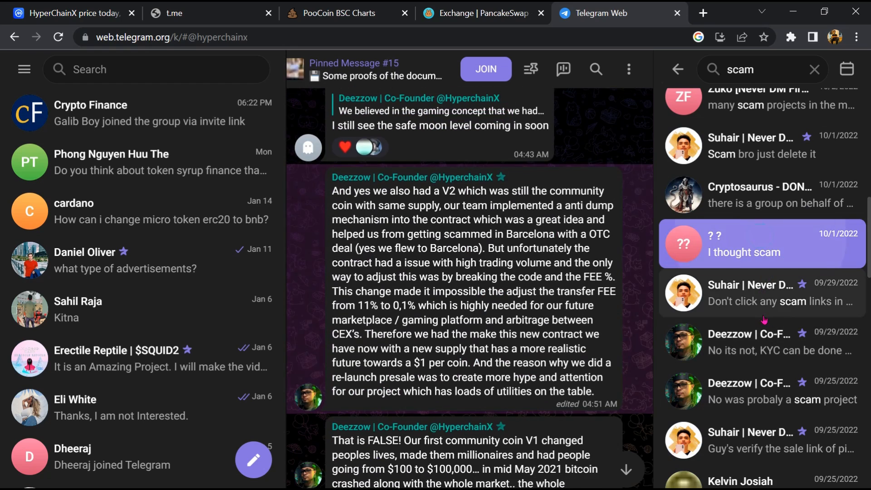
Copy HyperChainX's BNB Smart Chain contract address from CoinMarketCap
{"action": "left_click", "coordinate": [67, 12]}
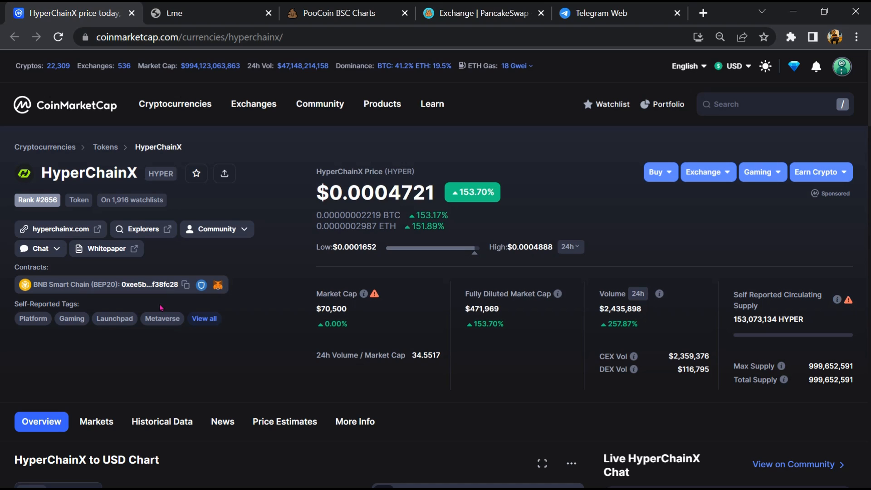
{"action": "left_click", "coordinate": [186, 284]}
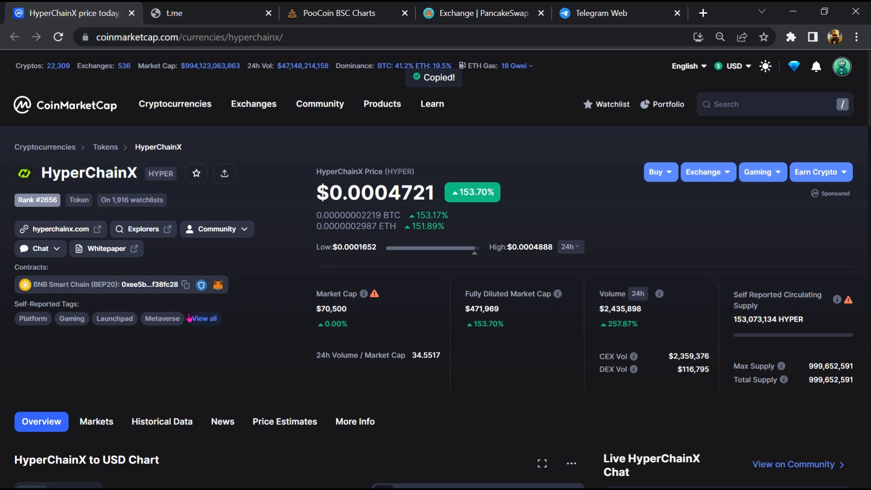
{"action": "mouse_move", "coordinate": [217, 285]}
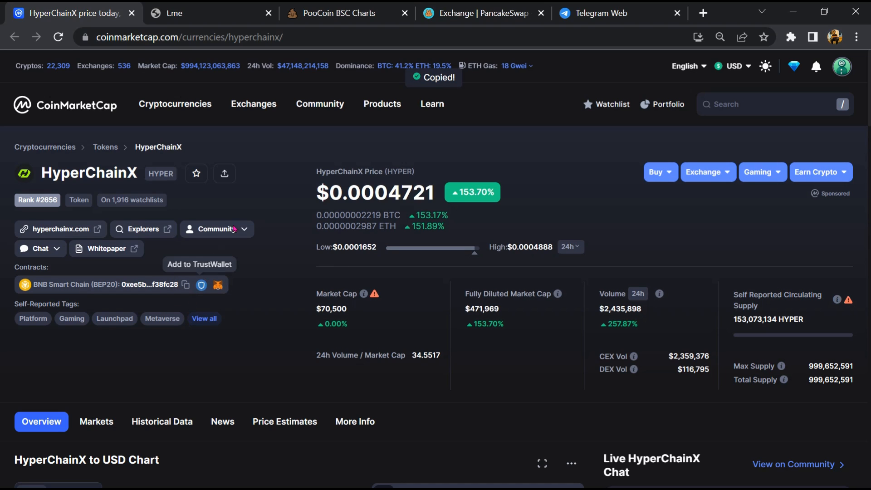
{"action": "left_click", "coordinate": [344, 13]}
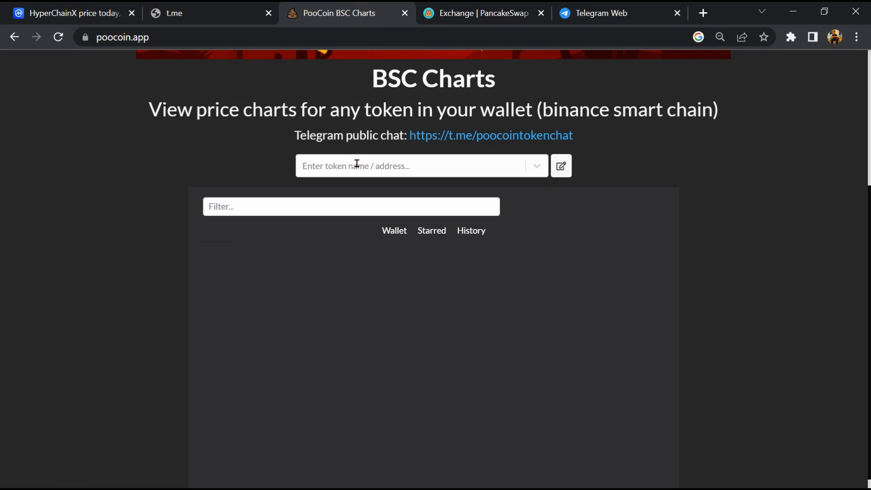
Paste the contract address into PooCoin's token search and open the HYPERCHAIN (HYPER) chart
{"action": "right_click", "coordinate": [377, 165]}
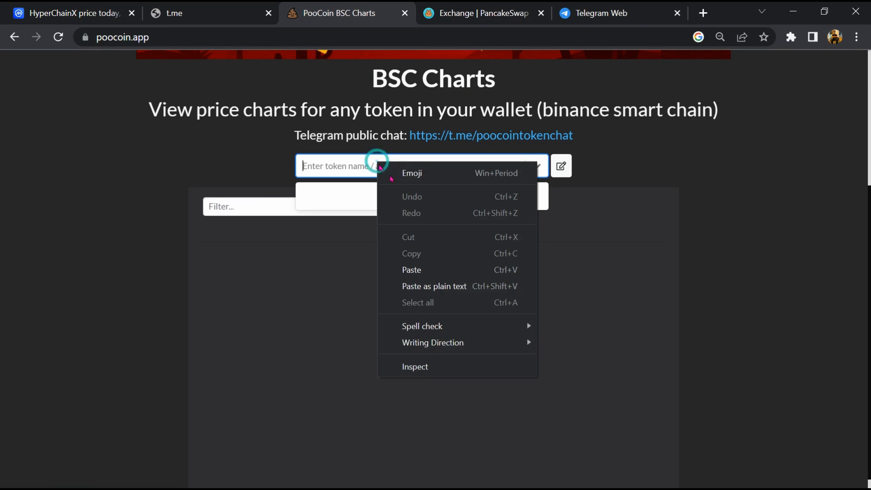
{"action": "left_click", "coordinate": [411, 269]}
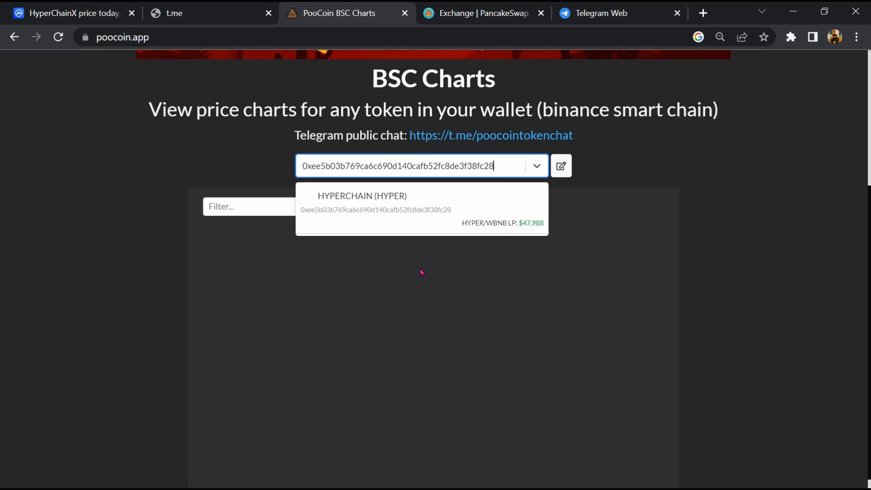
{"action": "left_click", "coordinate": [372, 202]}
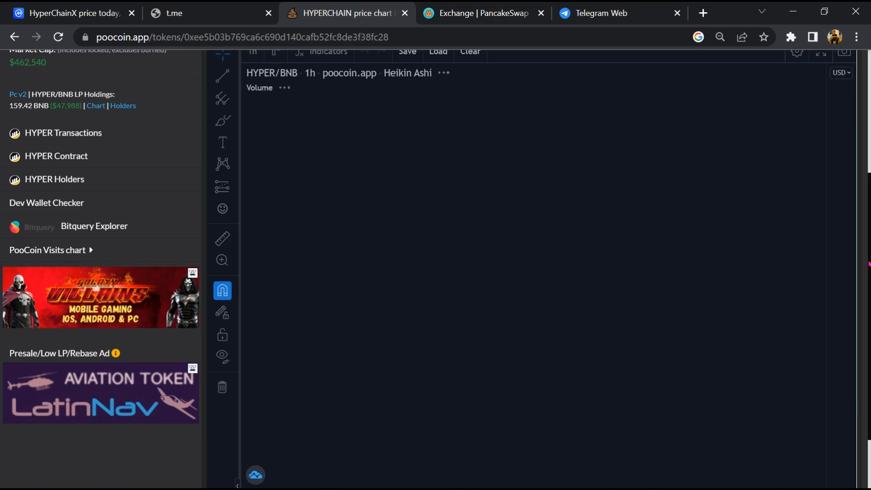
Review HYPER's transactions, then its biggest buyers and biggest sellers
{"action": "scroll", "scroll_direction": "down", "scroll_amount": 3}
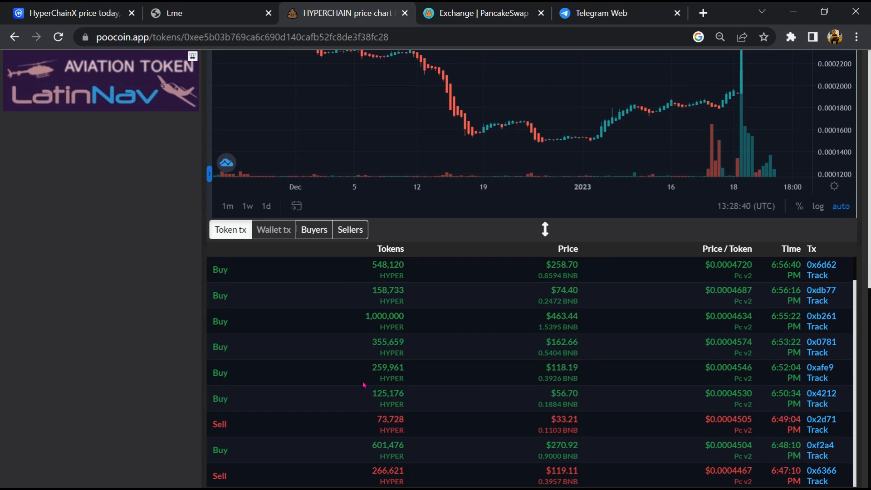
{"action": "scroll", "scroll_direction": "down", "scroll_amount": 3}
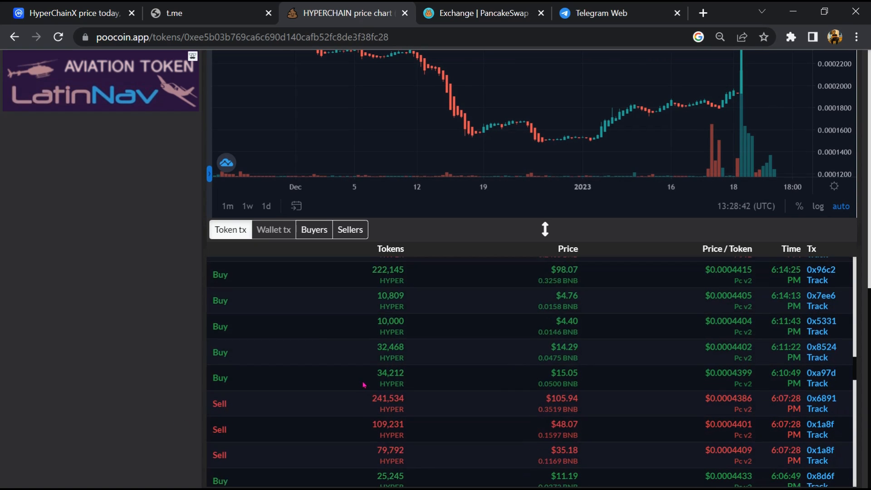
{"action": "left_click", "coordinate": [313, 229]}
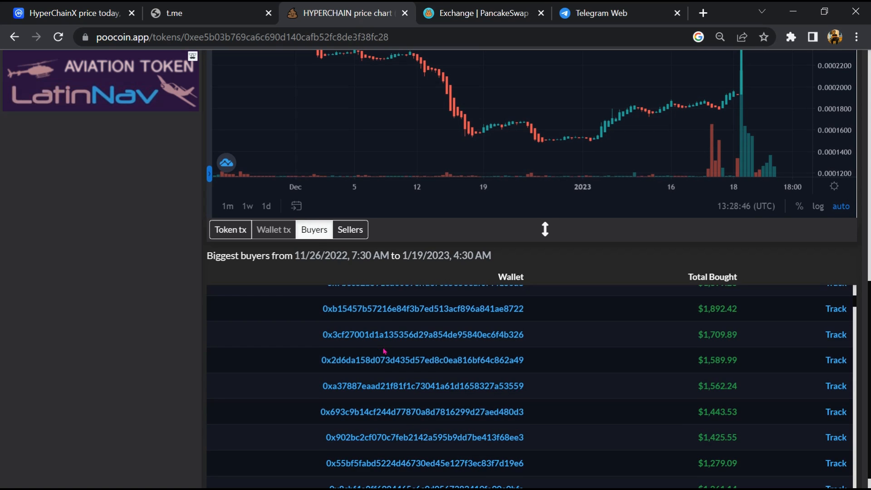
{"action": "scroll", "scroll_direction": "down", "scroll_amount": 3}
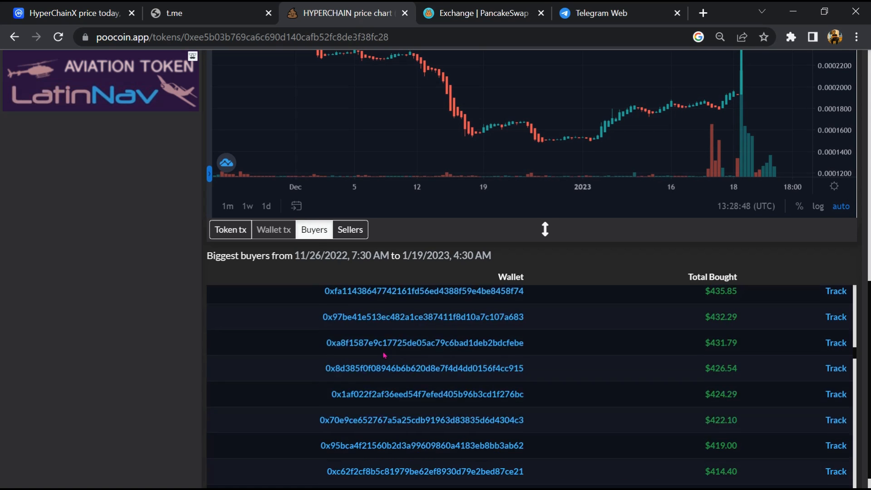
{"action": "left_click", "coordinate": [349, 230]}
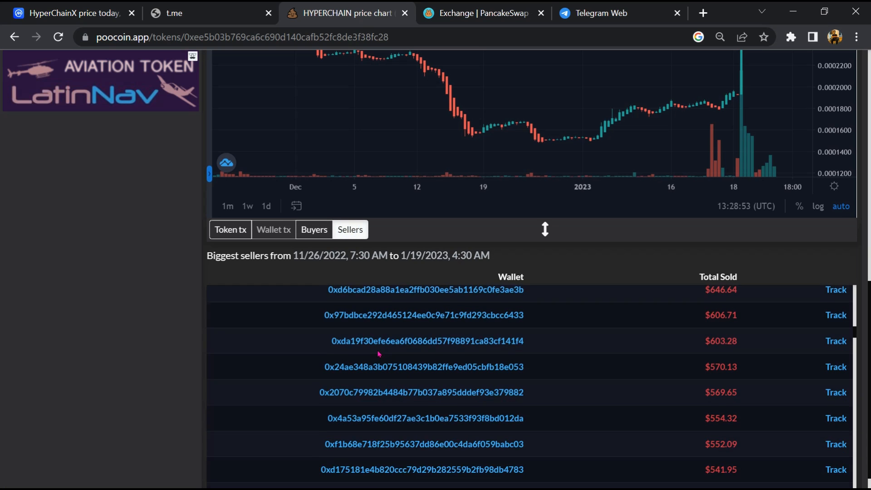
{"action": "left_click", "coordinate": [478, 13]}
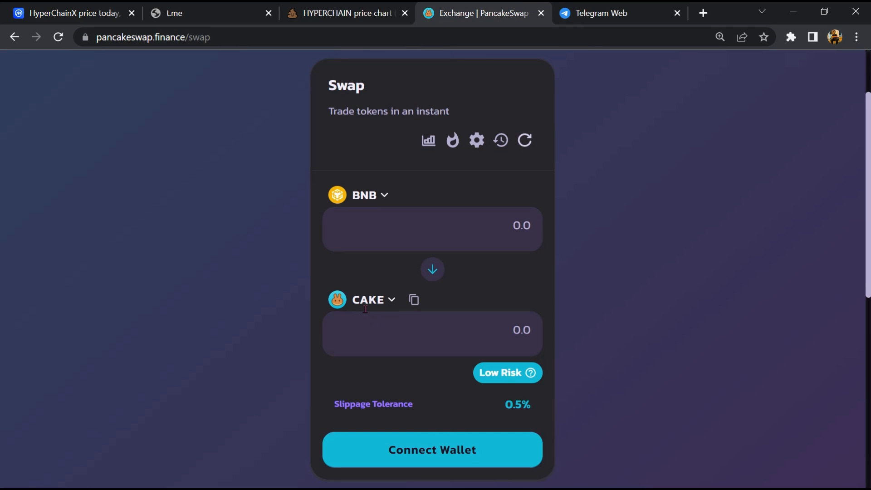
Paste HyperChainX's contract address into the receive-token search and import HYPER
{"action": "left_click", "coordinate": [366, 300]}
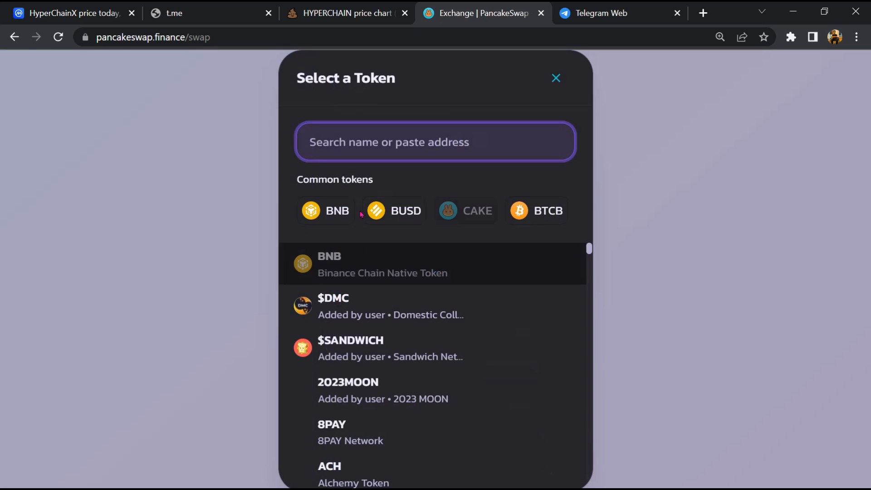
{"action": "right_click", "coordinate": [394, 142]}
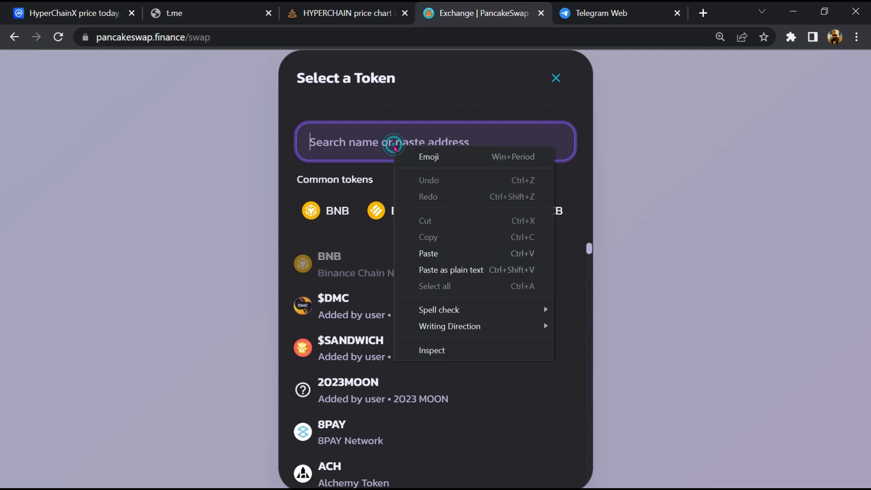
{"action": "left_click", "coordinate": [428, 253]}
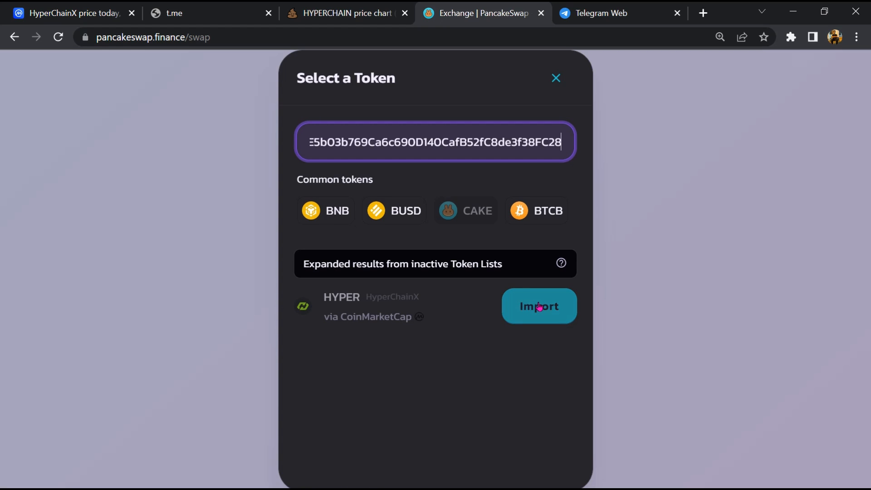
{"action": "left_click", "coordinate": [537, 306]}
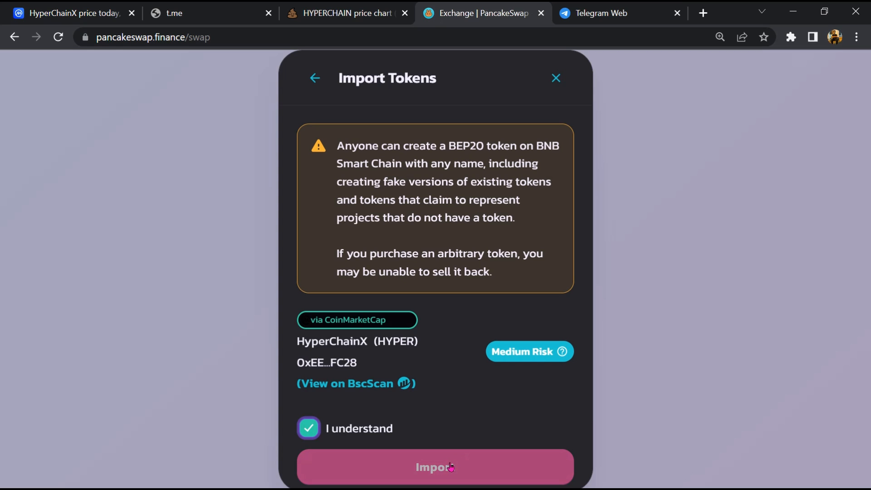
{"action": "left_click", "coordinate": [435, 466]}
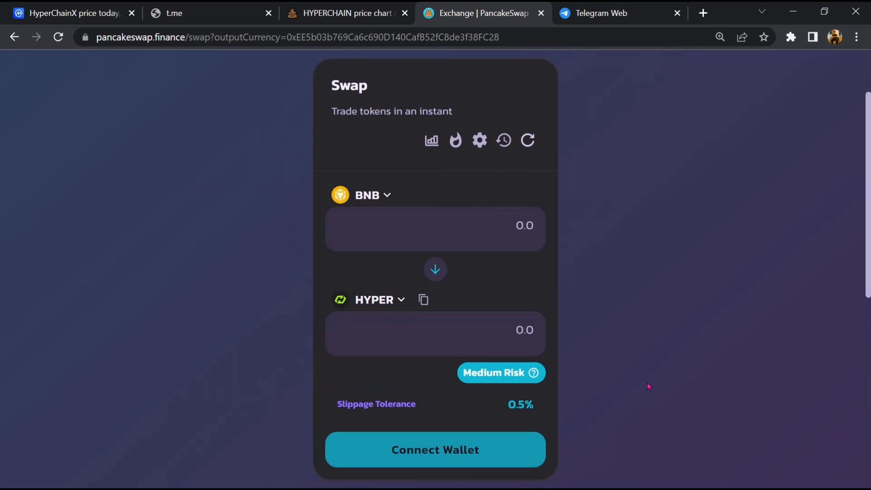
{"action": "mouse_move", "coordinate": [630, 380]}
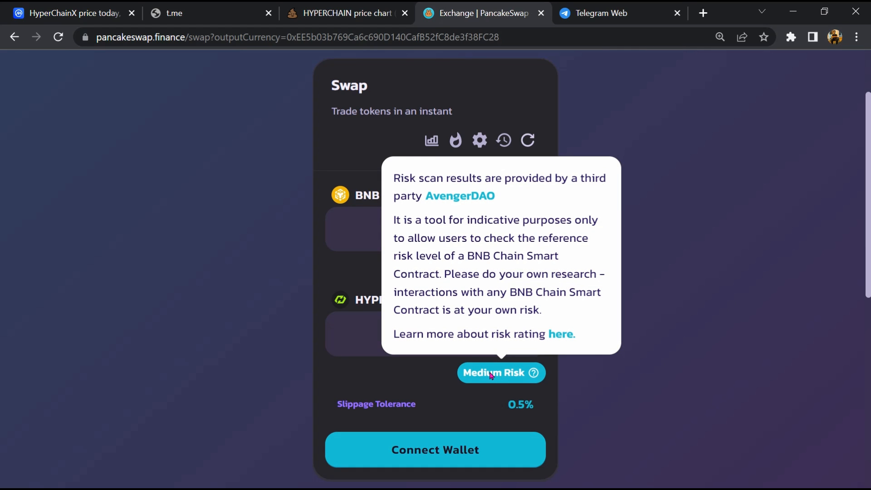
{"action": "mouse_move", "coordinate": [478, 281]}
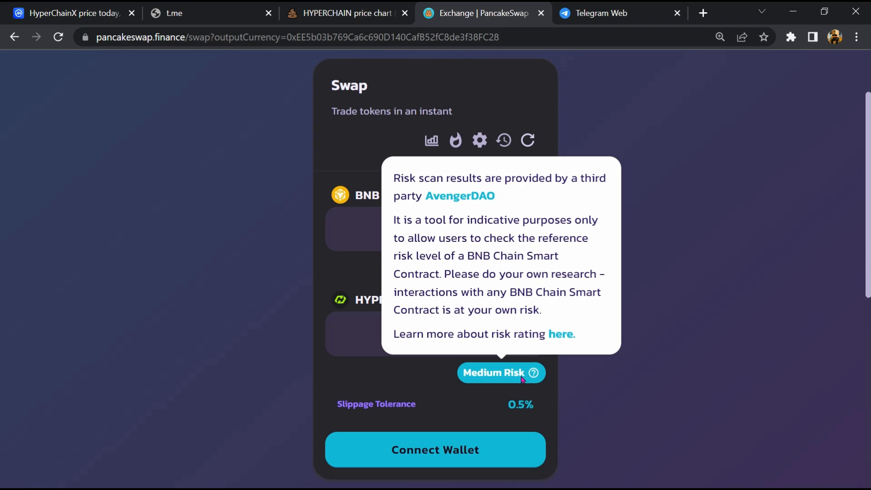
{"action": "mouse_move", "coordinate": [461, 282]}
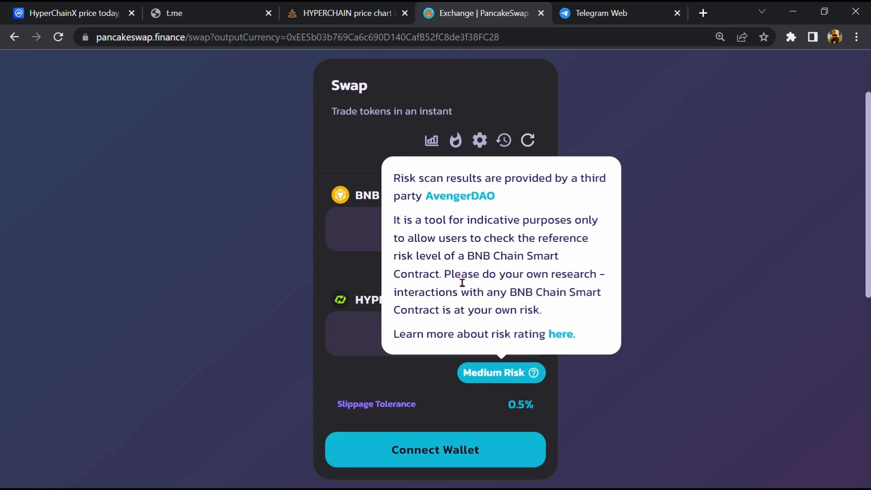
{"action": "mouse_move", "coordinate": [423, 234]}
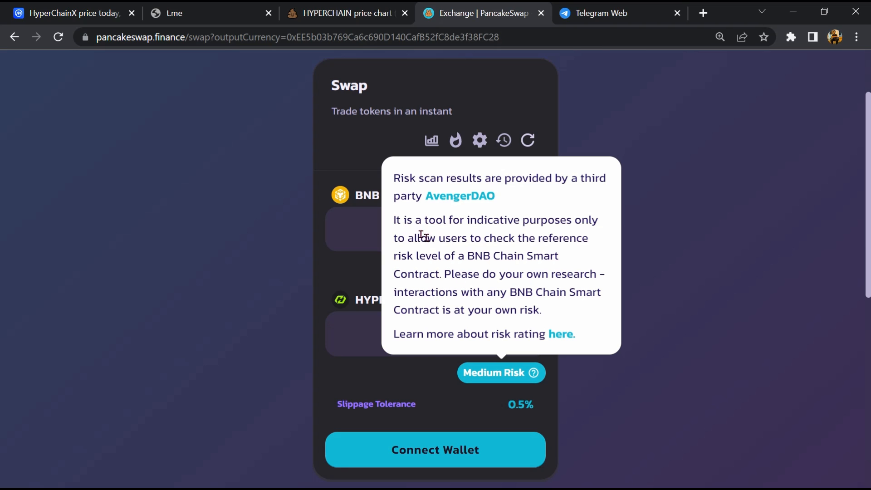
Zoom the PancakeSwap page to 125% to read HYPER's AvengerDAO risk explanation
{"action": "key", "text": "ctrl+plus"}
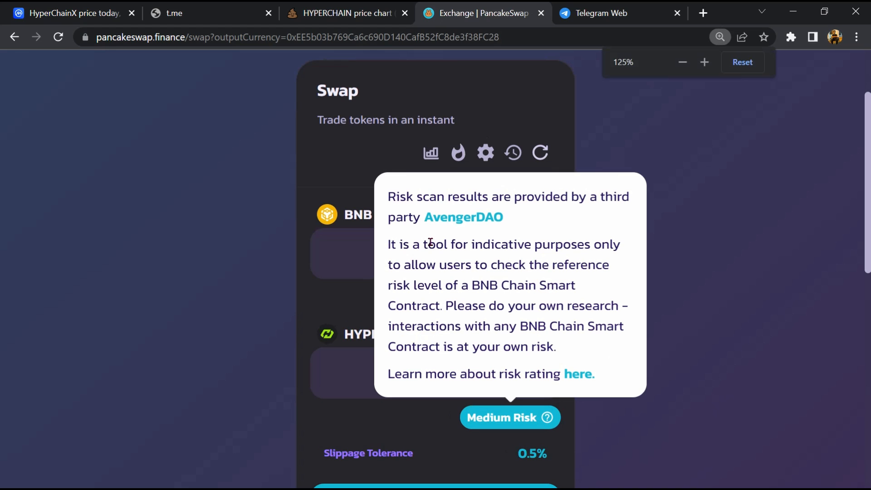